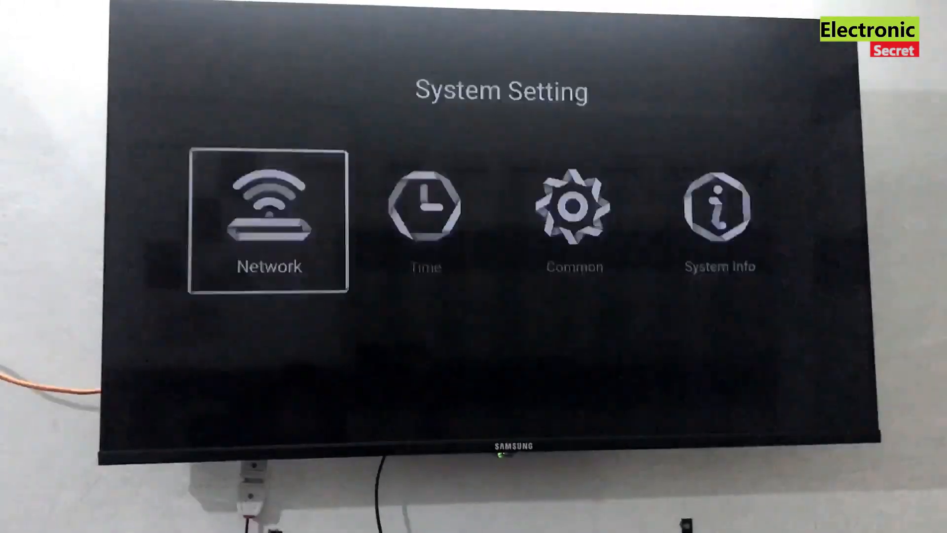
Step: Turn automatic time off in the Time settings and set the date to 2023/09/14 05:25 PM
key("Right")
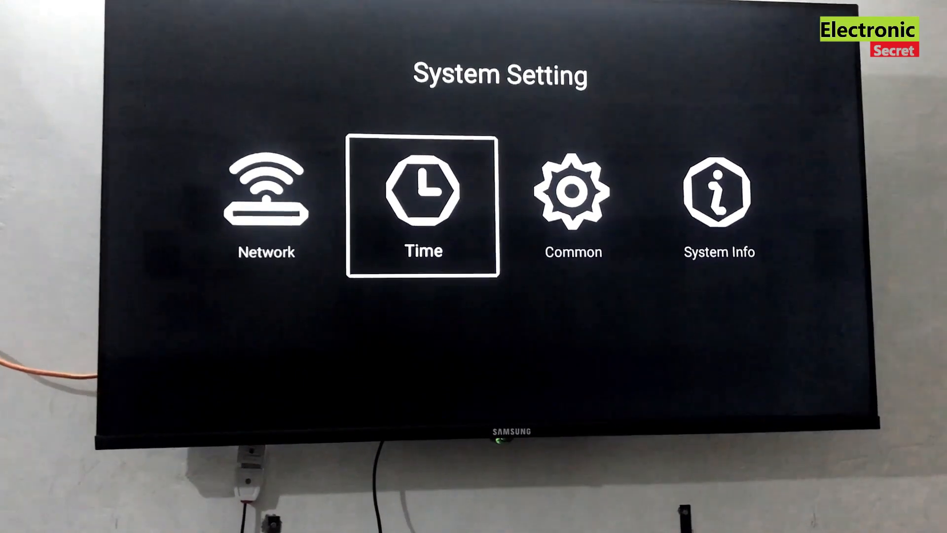
left_click(423, 208)
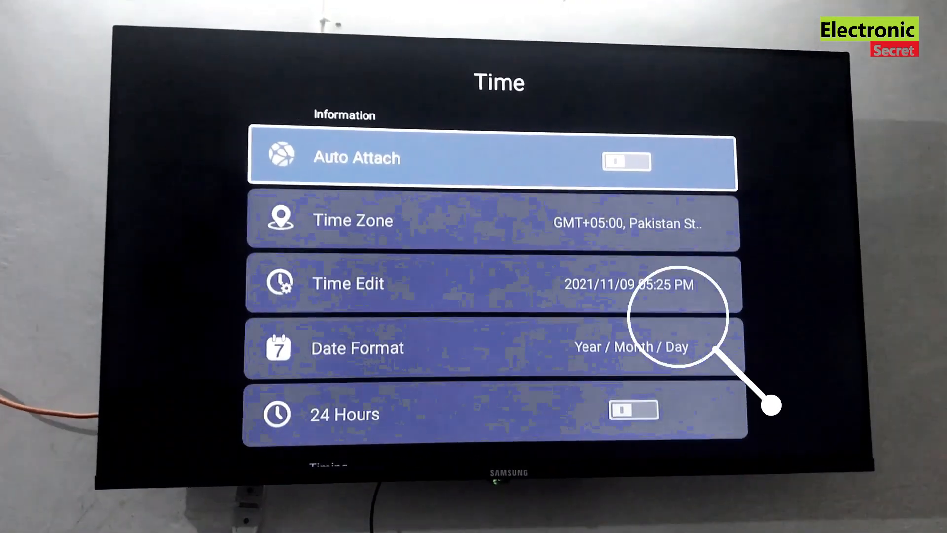
left_click(627, 161)
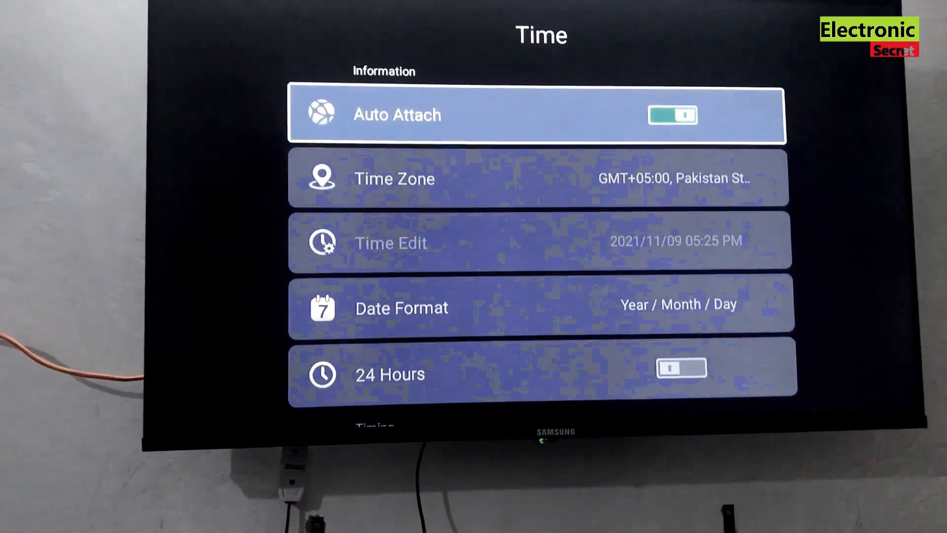
left_click(671, 115)
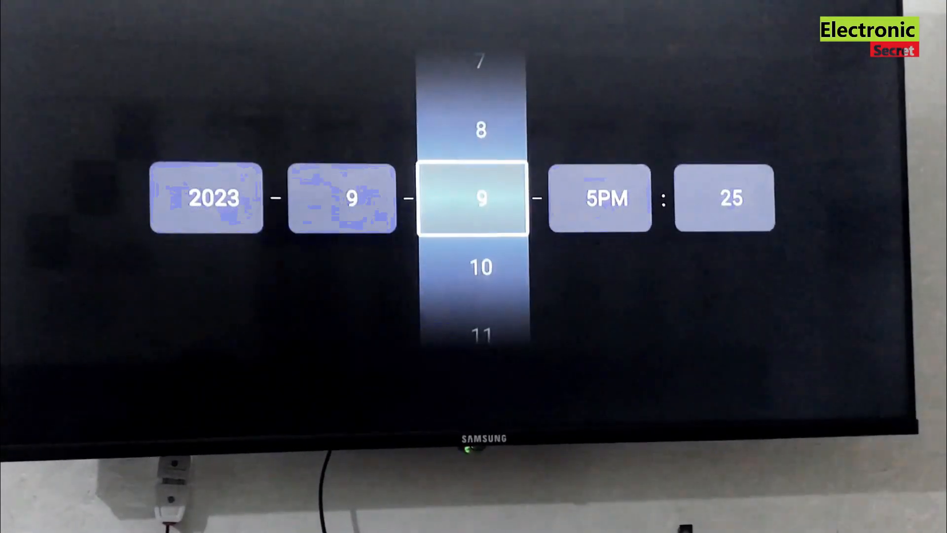
scroll("up", 3)
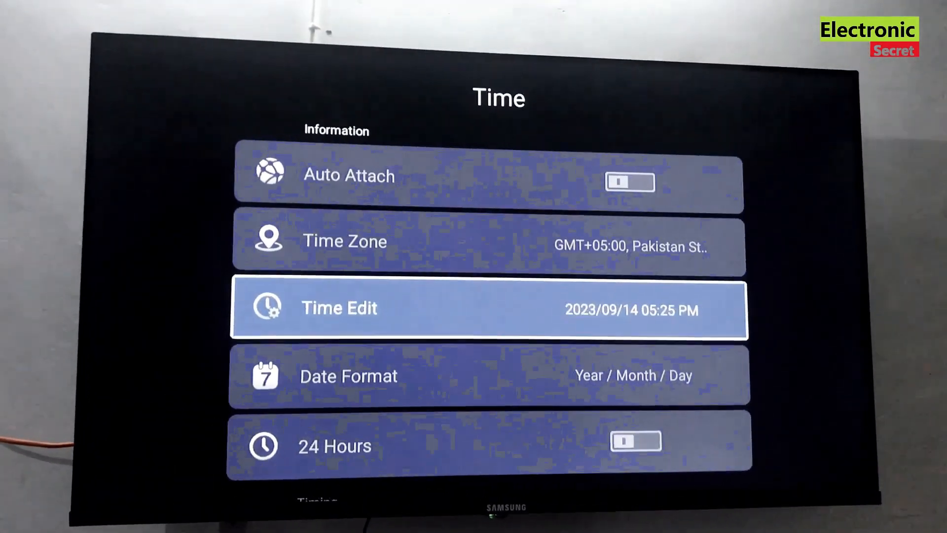
Step: Return home and launch YouTube from the FAV APPS row so its Recommended feed loads
key("Back")
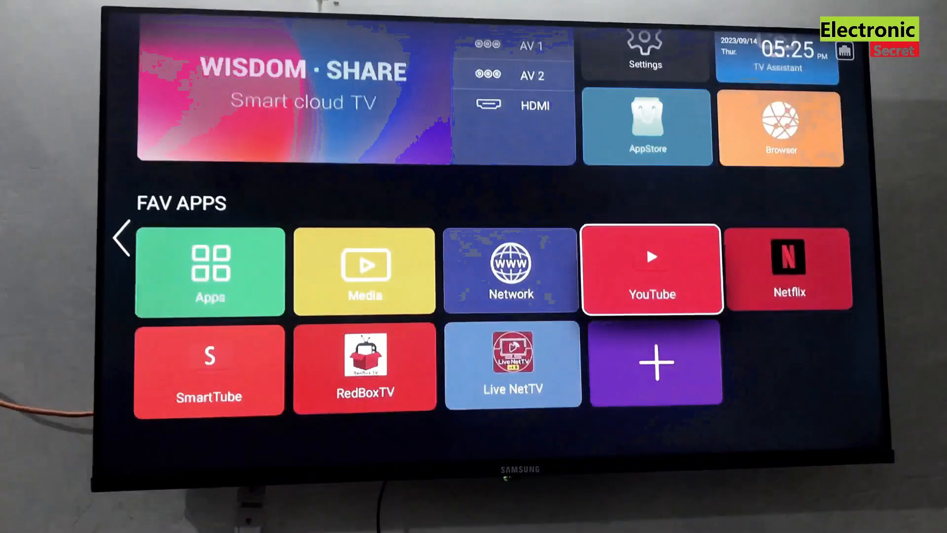
left_click(651, 269)
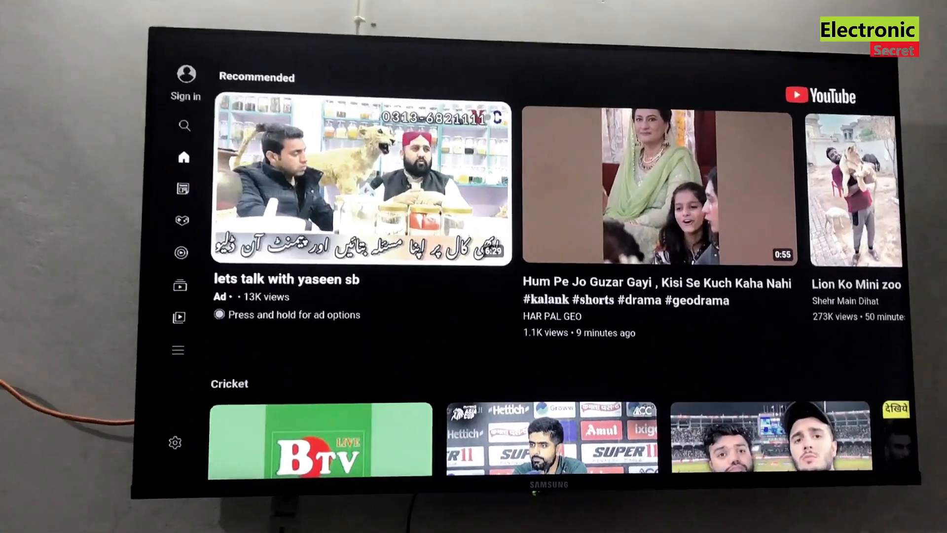
scroll("down", 3)
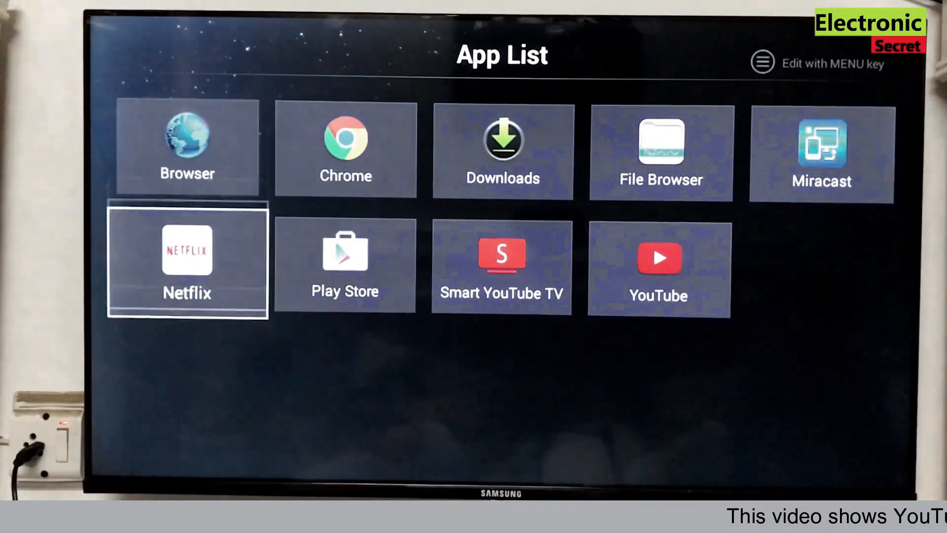
Step: Launch Smart YouTube TV from the Applications list and dismiss its 'has stopped' crash message
key("Right")
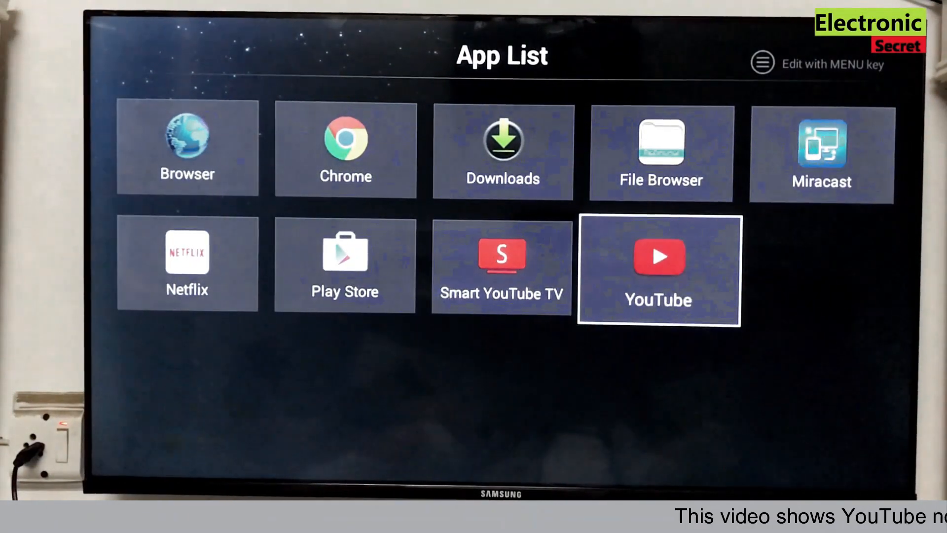
left_click(658, 268)
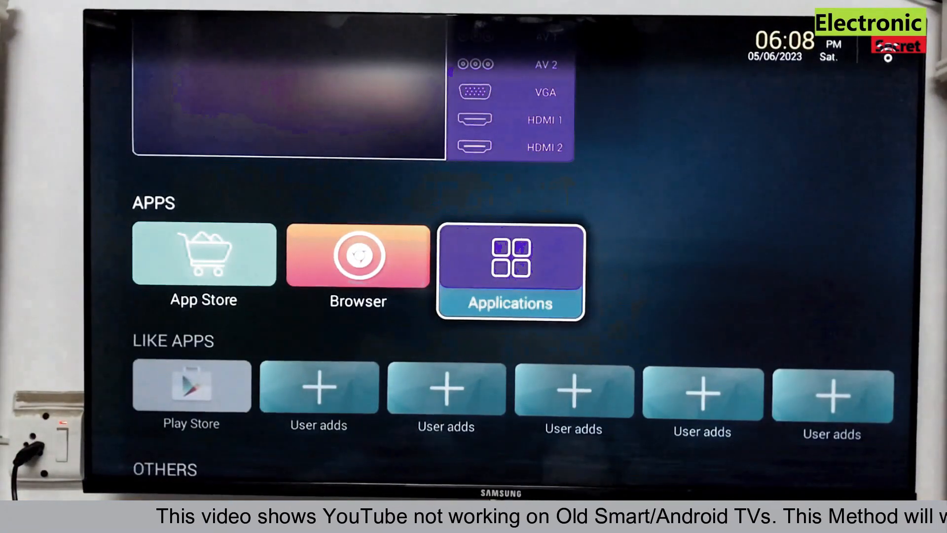
left_click(510, 272)
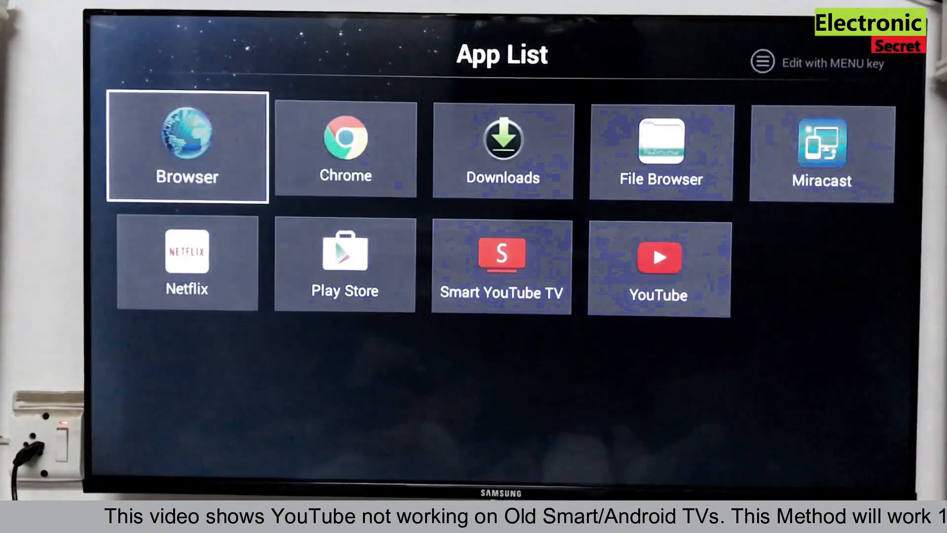
left_click(501, 265)
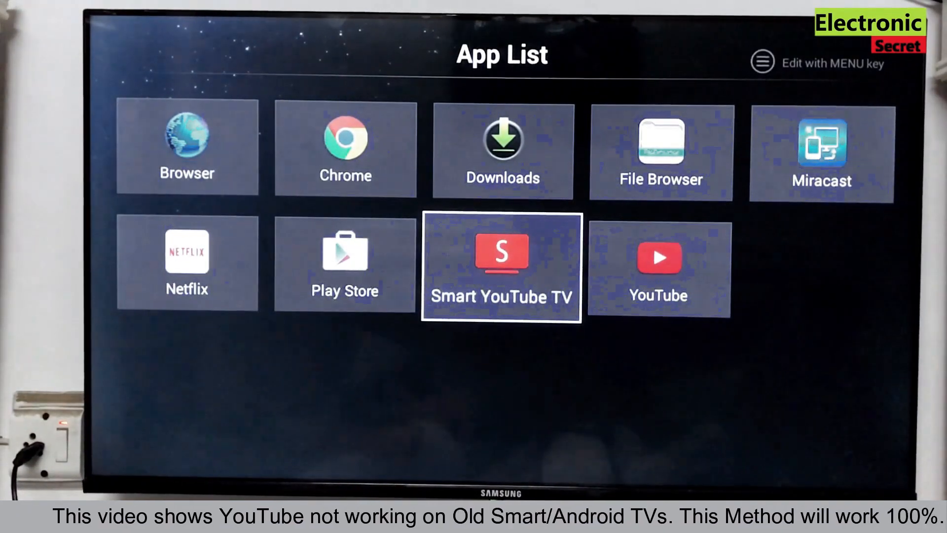
left_click(500, 266)
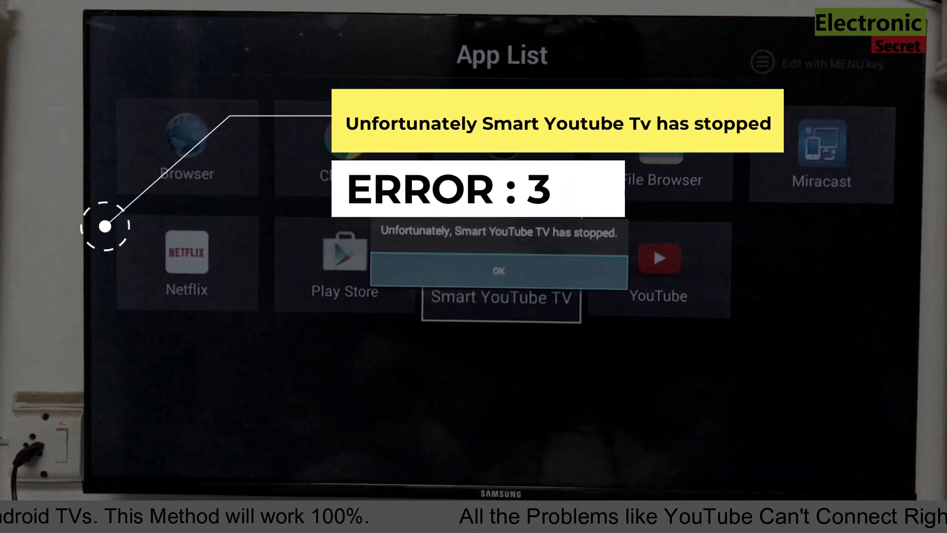
left_click(497, 270)
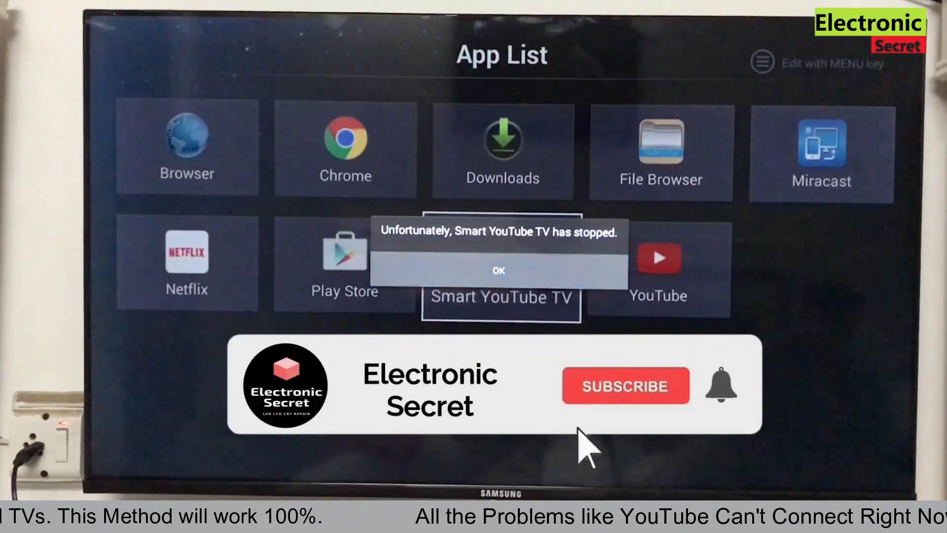
Step: Bring up the Edit Application options for the Smart YouTube TV tile
left_click(498, 270)
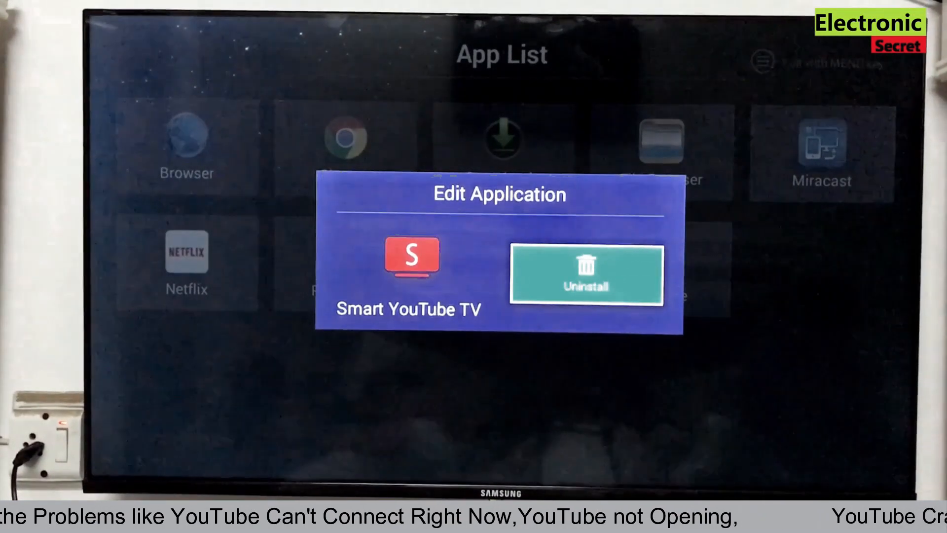
Step: Uninstall Smart YouTube TV and then the stock YouTube app, confirming each removal
left_click(585, 273)
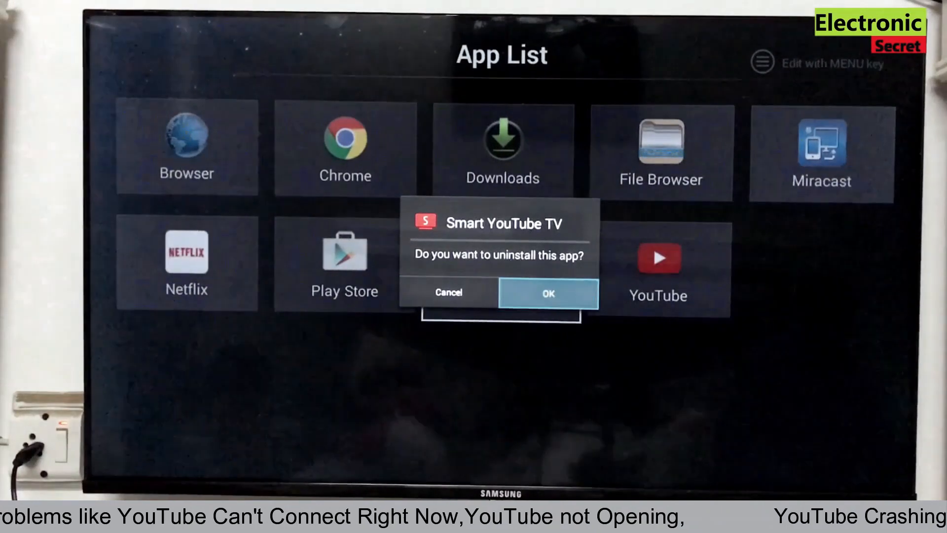
left_click(548, 293)
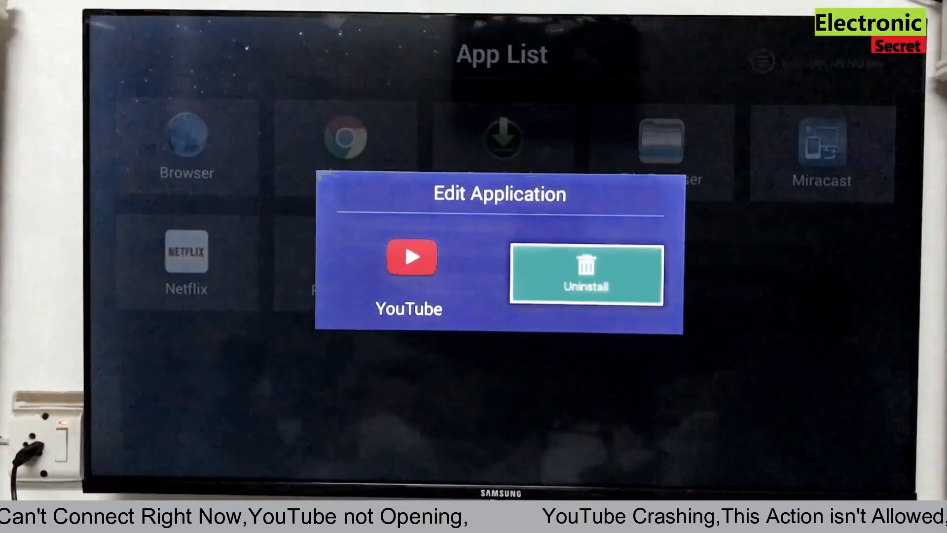
left_click(585, 276)
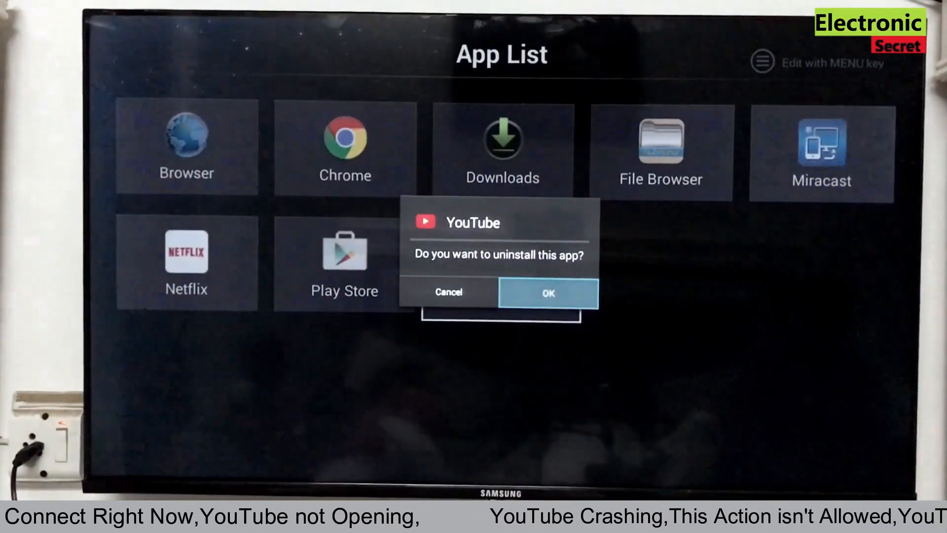
left_click(547, 292)
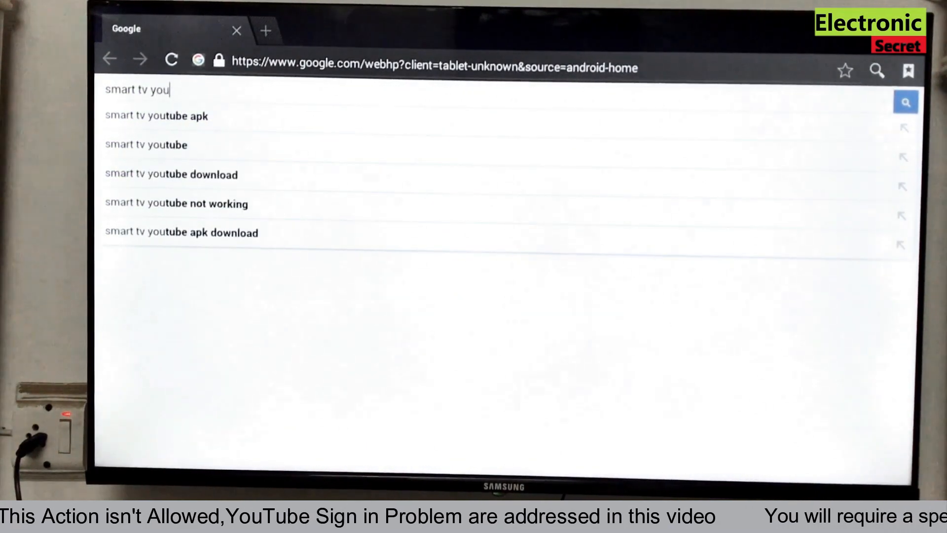
Step: Run a Google search for 'smart tv youtube 6.17.391' in the Browser
type("tube 6")
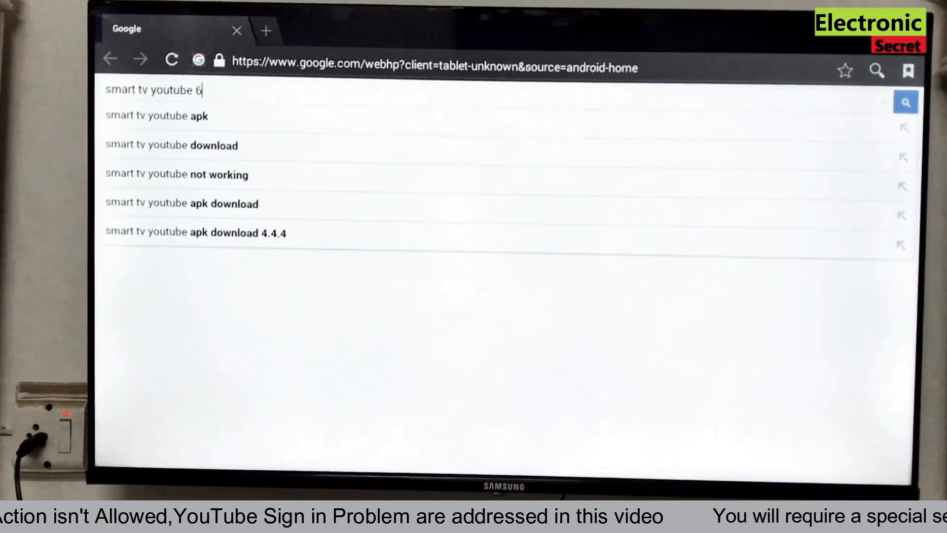
type(".17.")
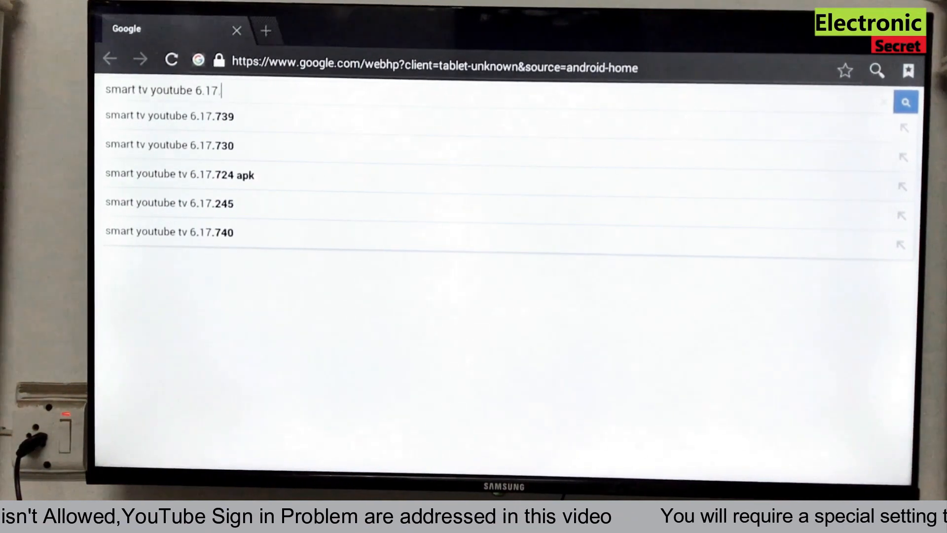
type("3")
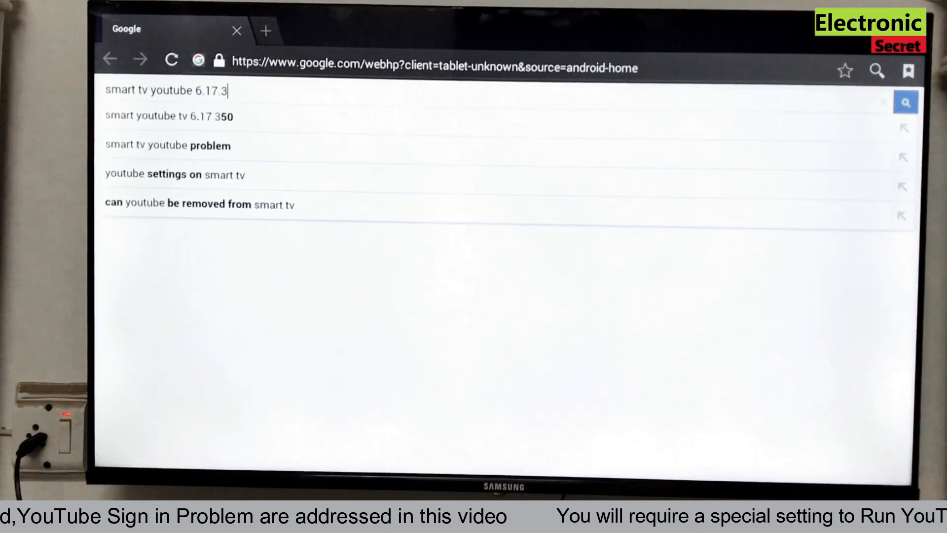
type("91")
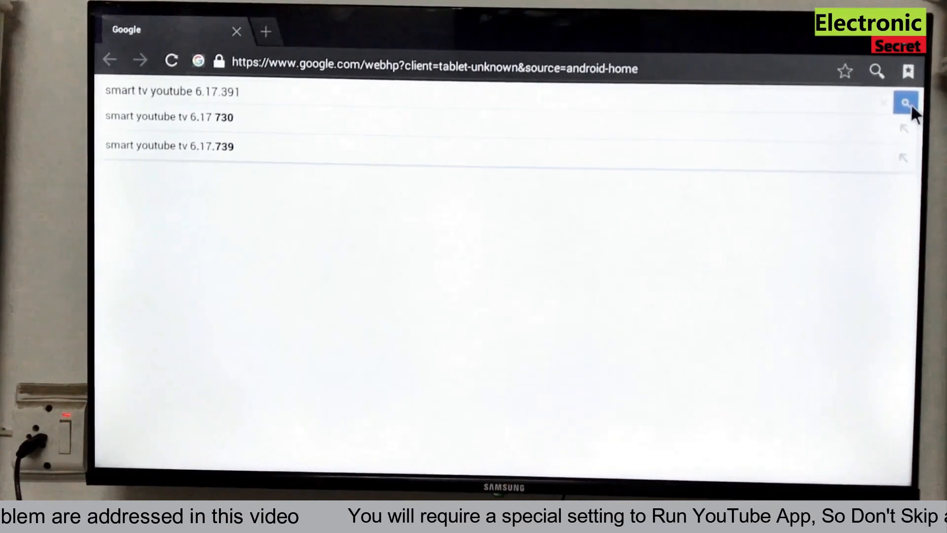
left_click(906, 101)
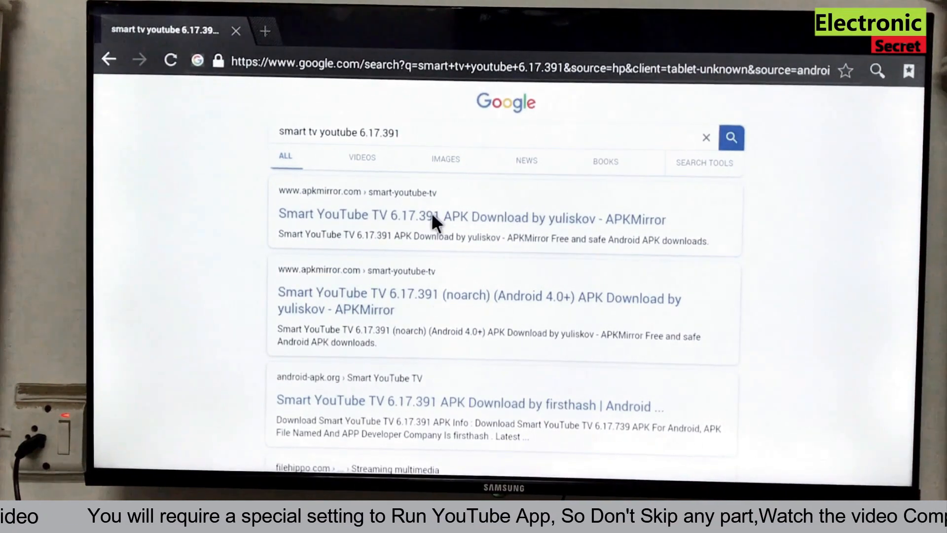
mouse_move(435, 232)
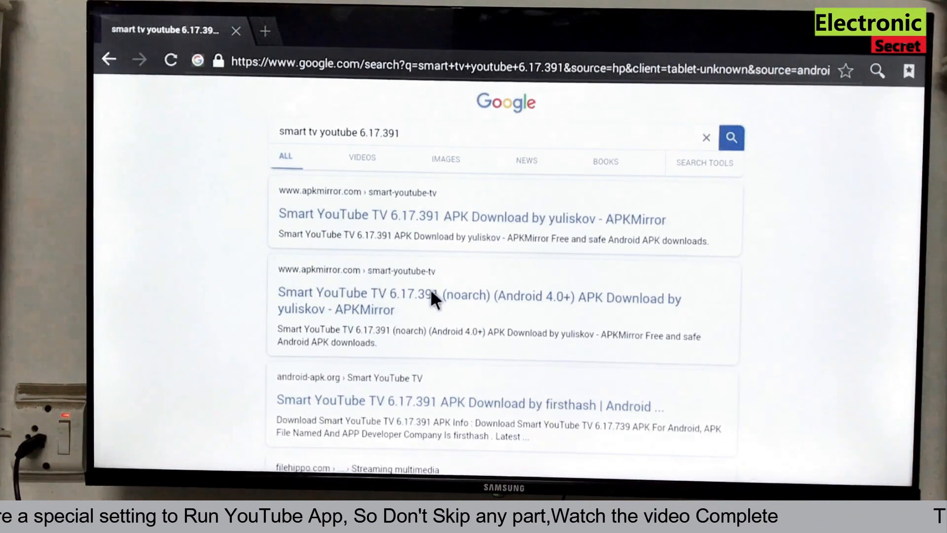
Step: Open the Smart YouTube TV 6.17.391 noarch APKMirror page, proceeding past the certificate warning
left_click(471, 219)
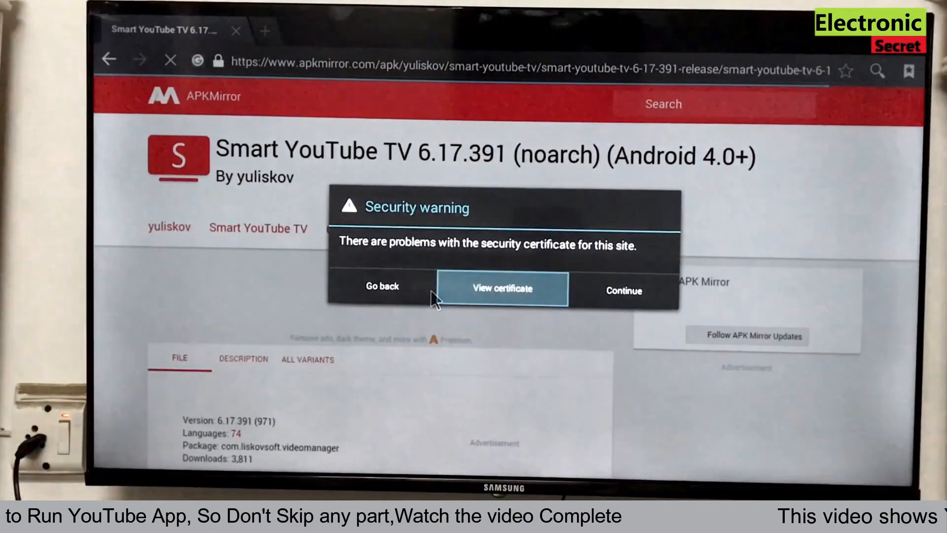
left_click(624, 290)
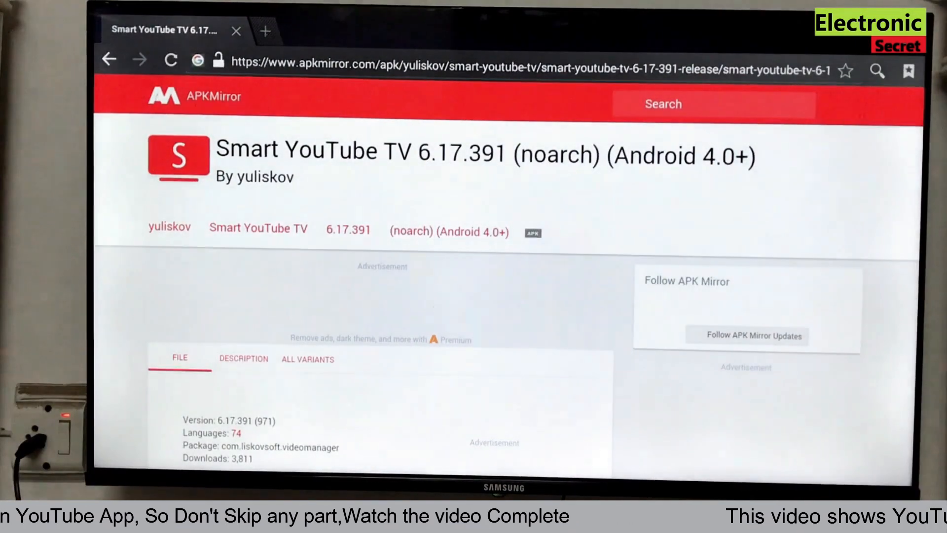
scroll("down", 3)
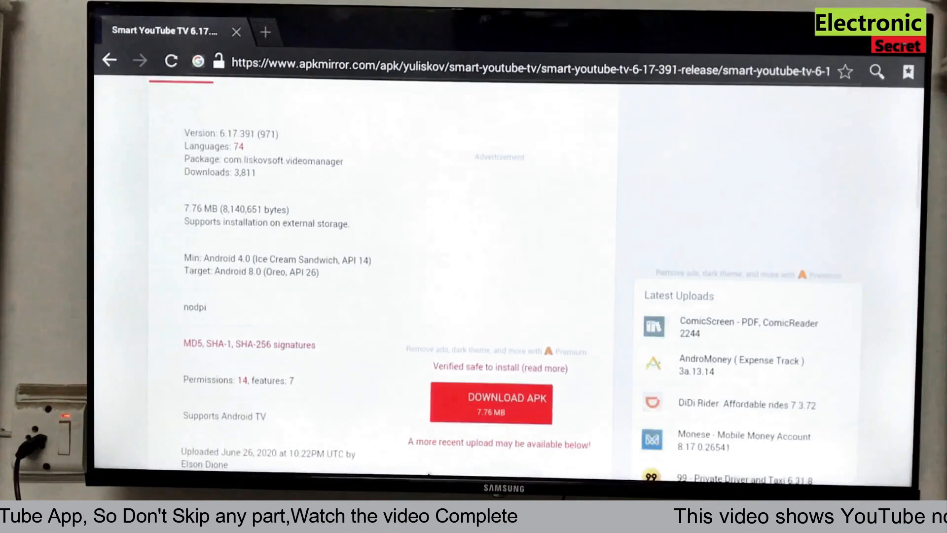
scroll("down", 3)
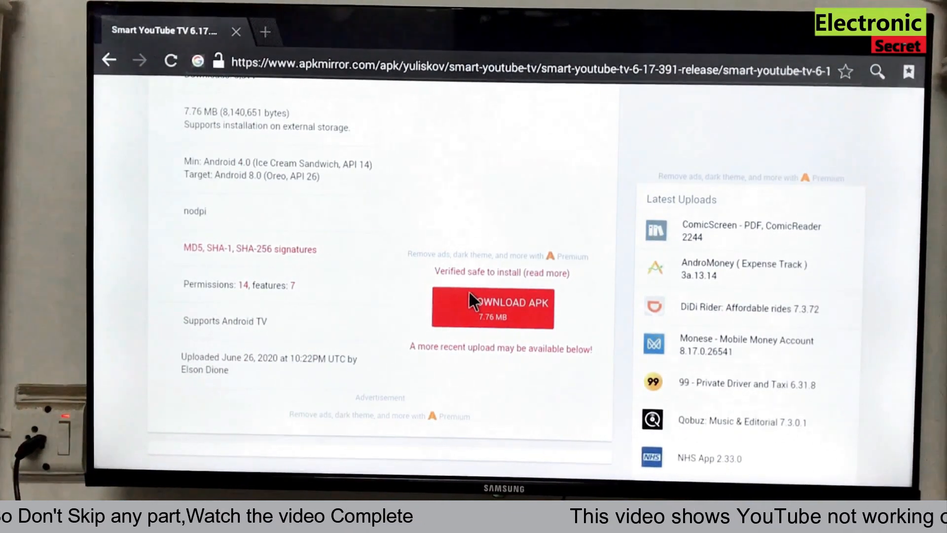
Step: Start the Smart YouTube TV APK download via DOWNLOAD APK and the manual 'here' link
left_click(492, 308)
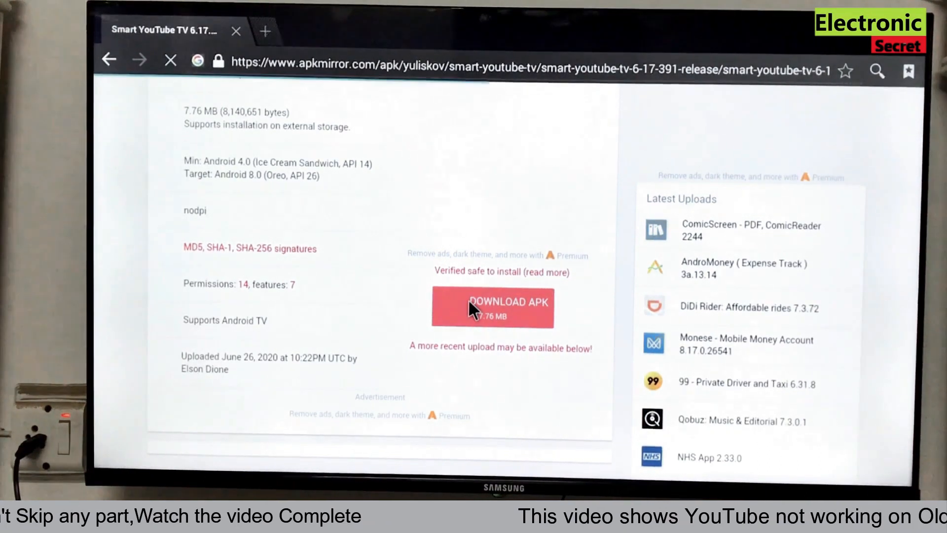
left_click(491, 307)
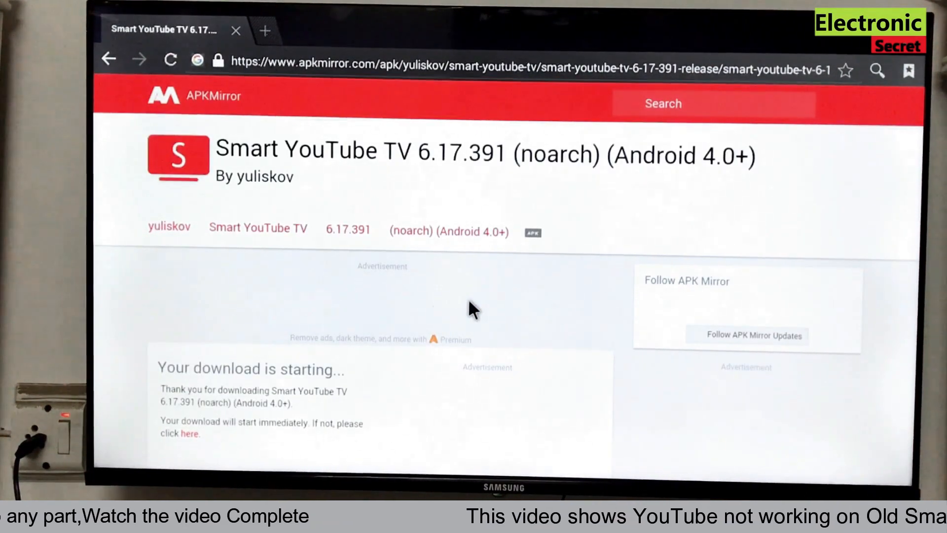
mouse_move(233, 392)
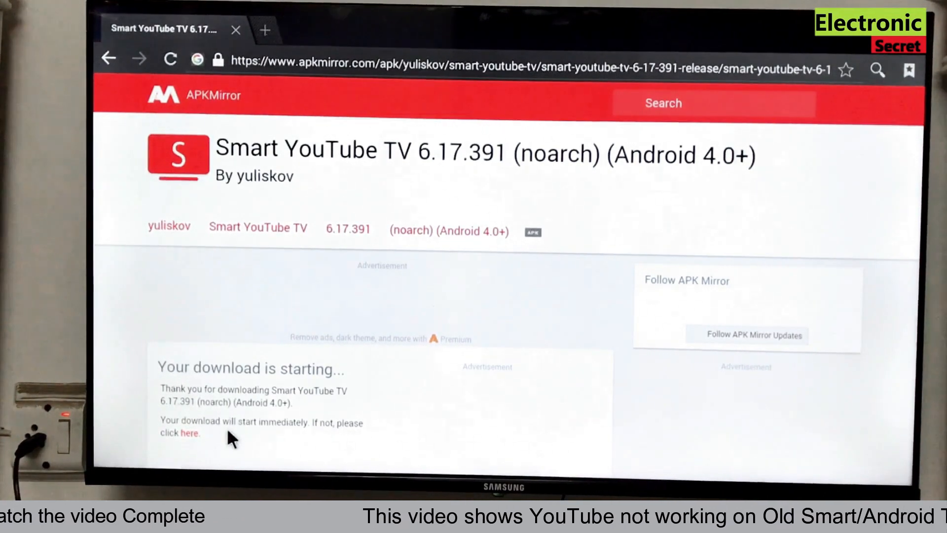
mouse_move(193, 438)
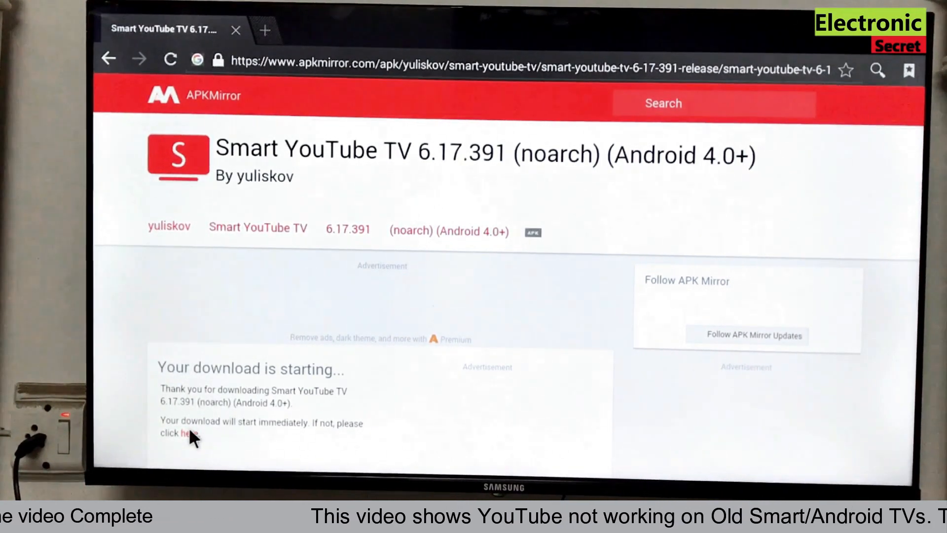
left_click(188, 433)
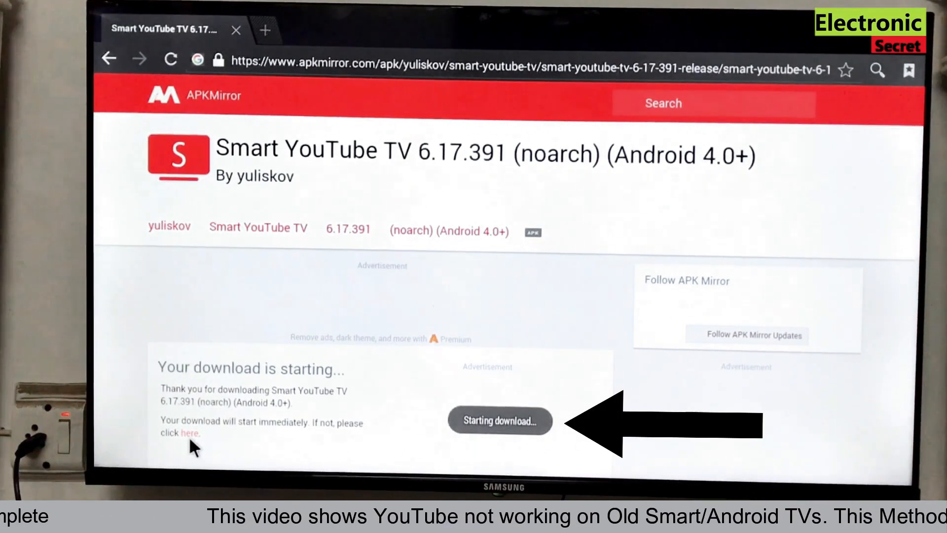
mouse_move(432, 452)
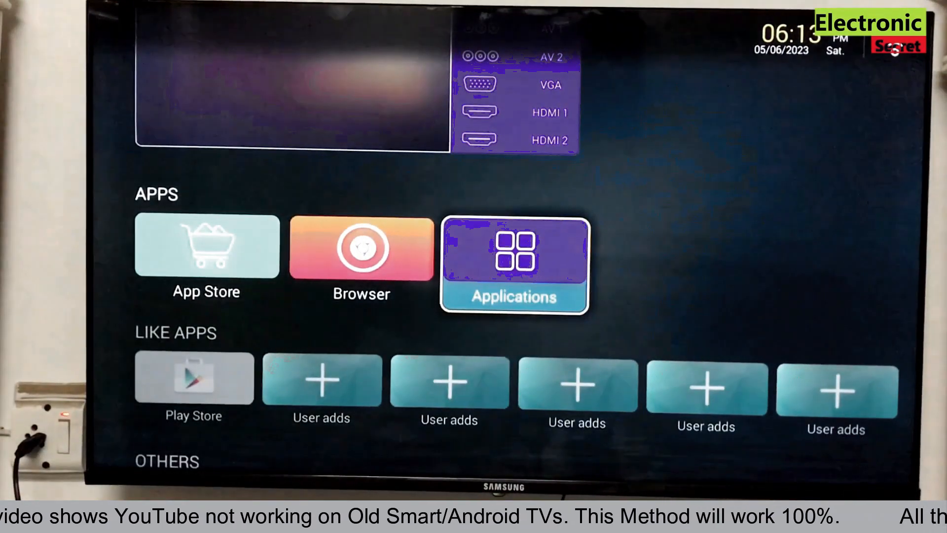
Step: Open the newest com.liskovsoft.videomanager APK from Applications > Downloads
left_click(512, 265)
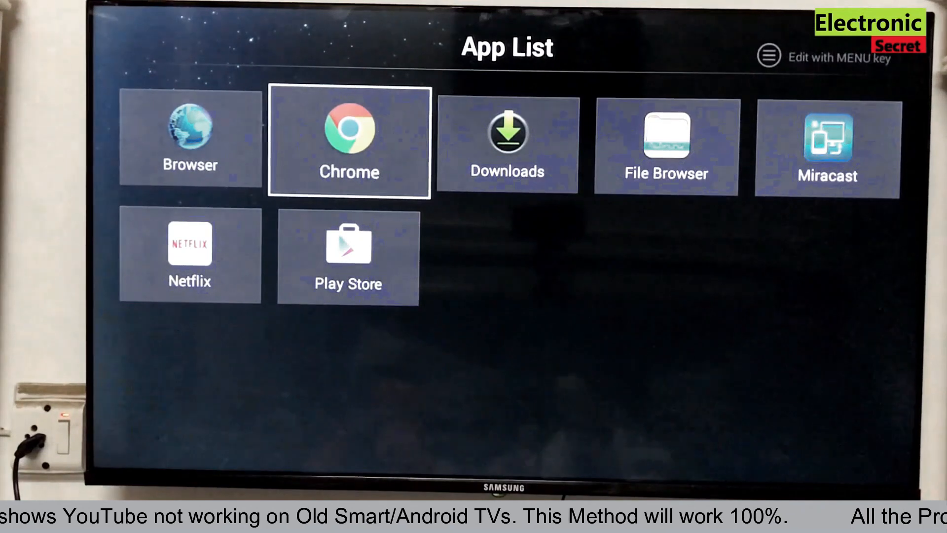
left_click(506, 142)
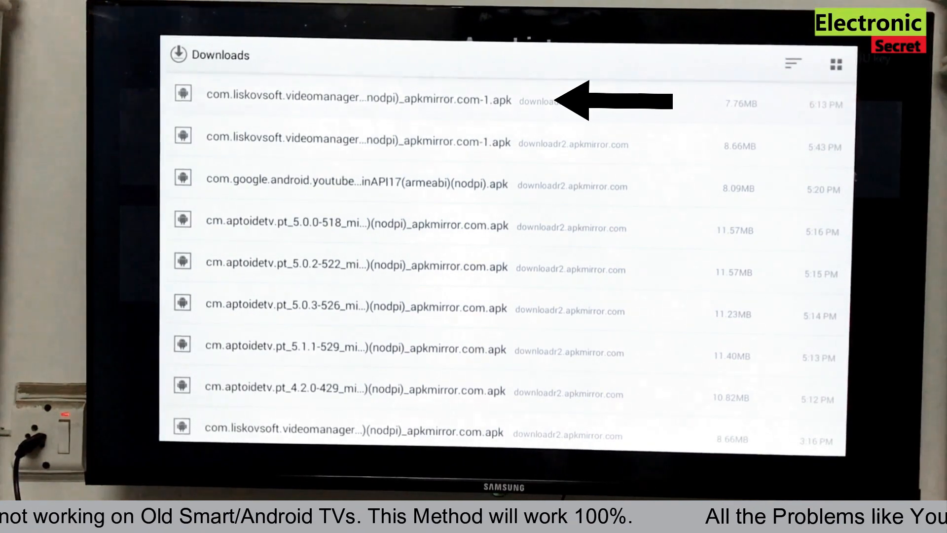
left_click(356, 101)
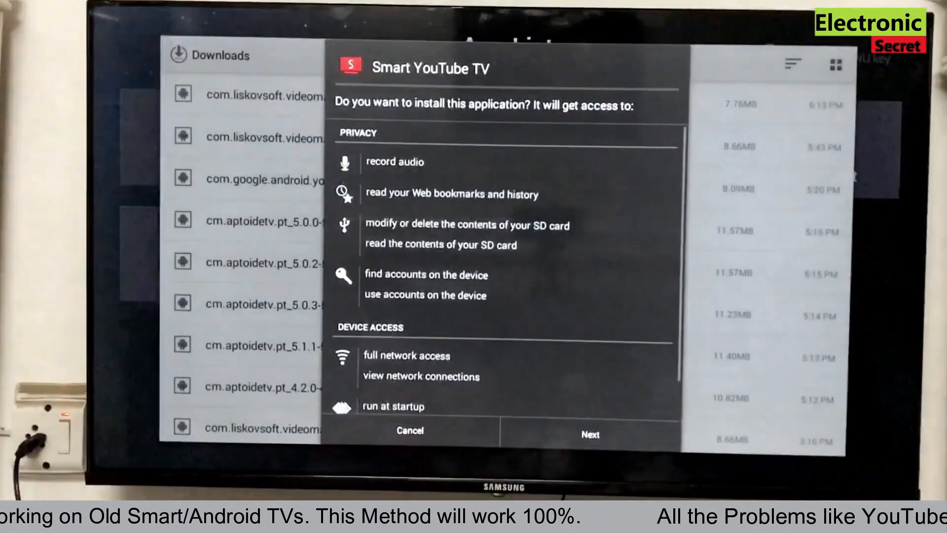
Step: Install Smart YouTube TV from the package installer, finish with Done and return to the app list
scroll("down", 3)
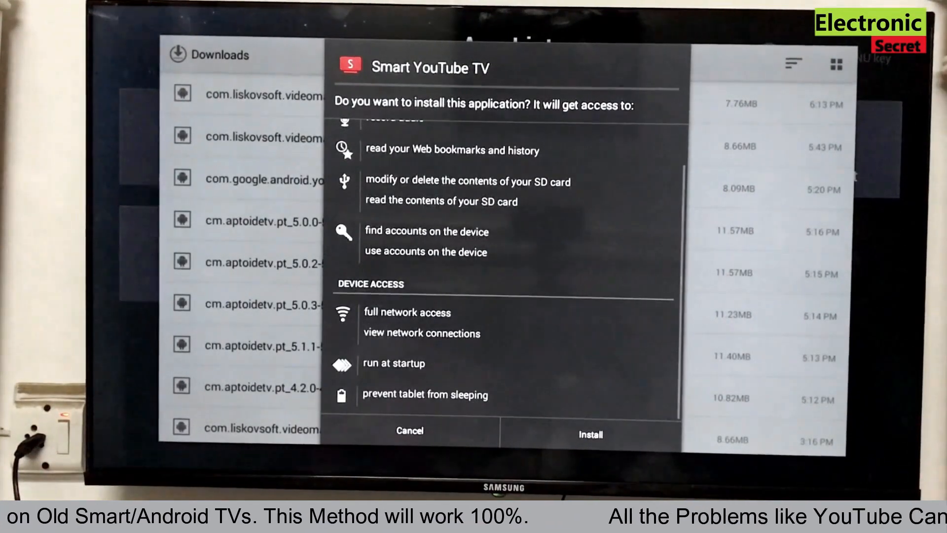
left_click(588, 431)
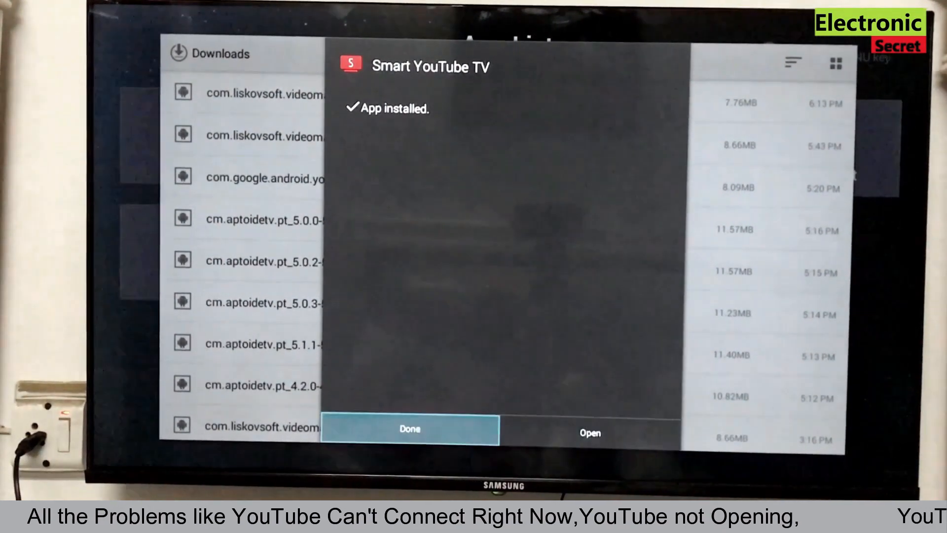
left_click(409, 429)
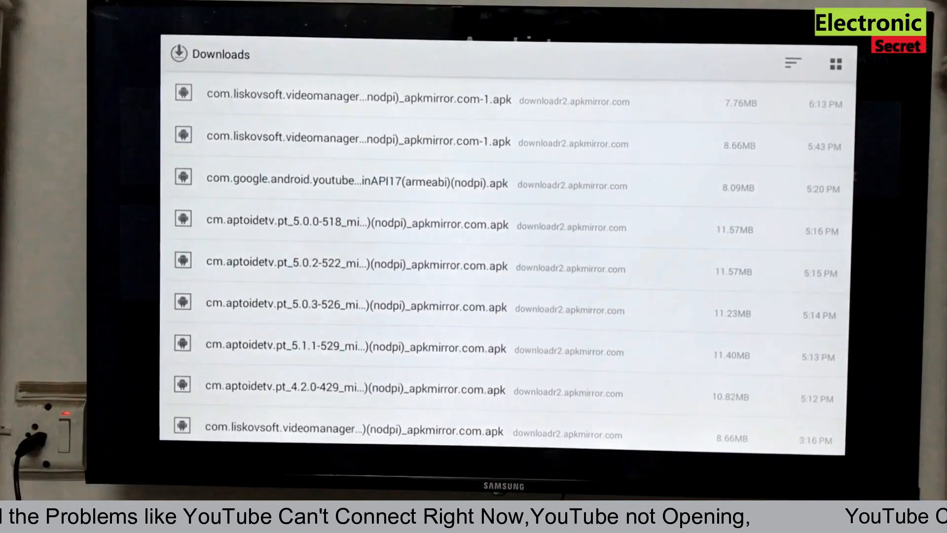
key("Back")
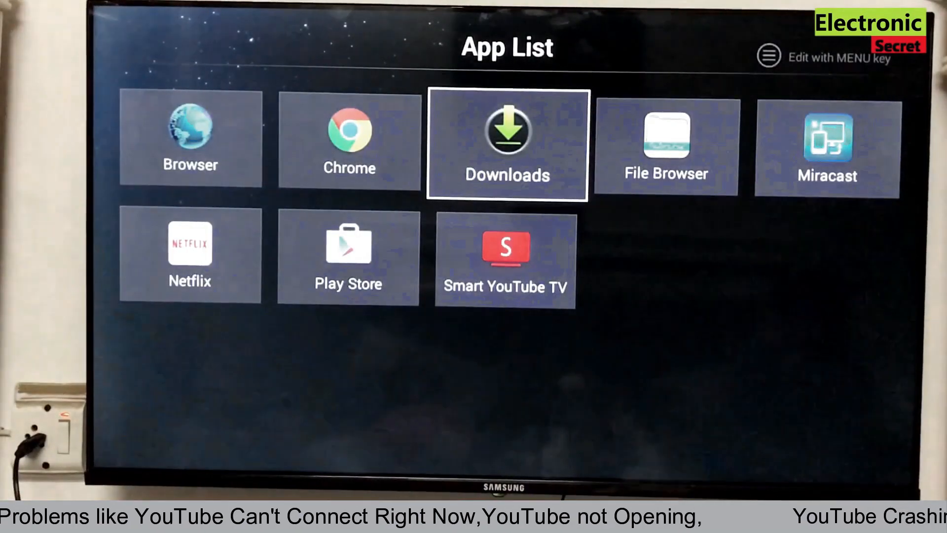
Step: Search the Play Store for 'cross walk project'
key("Left")
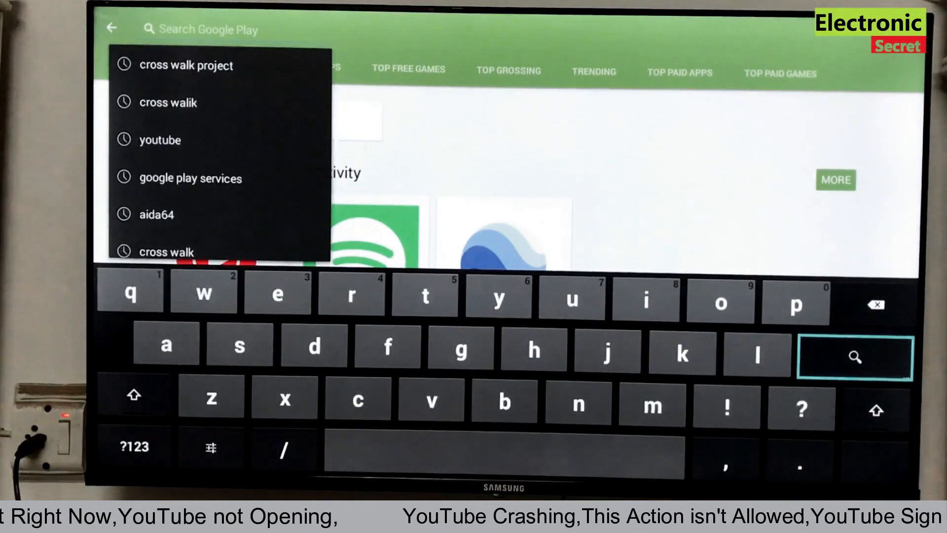
type("cross")
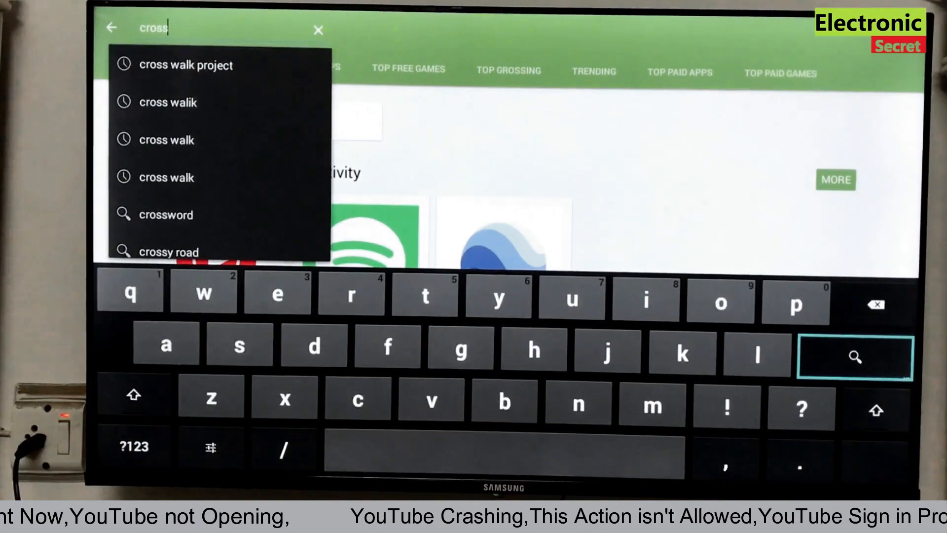
type("walk")
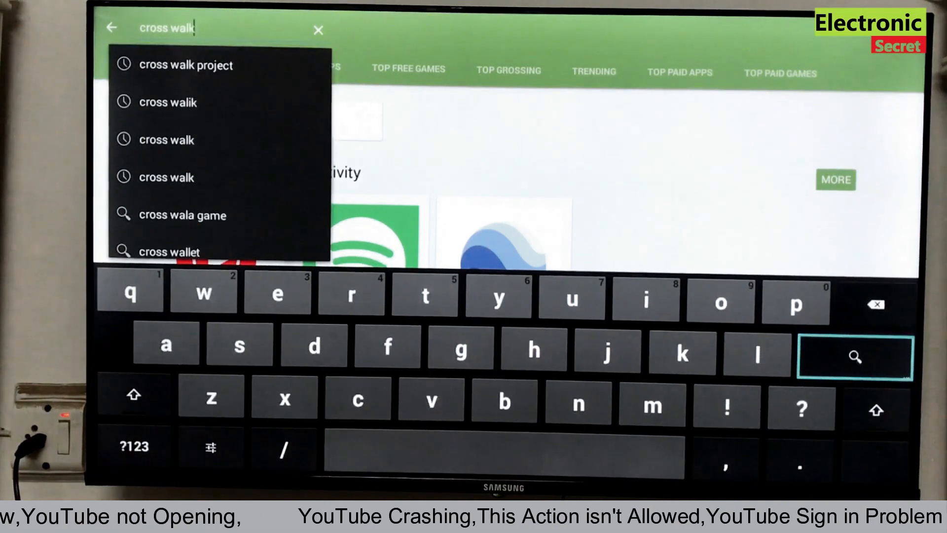
type("proje")
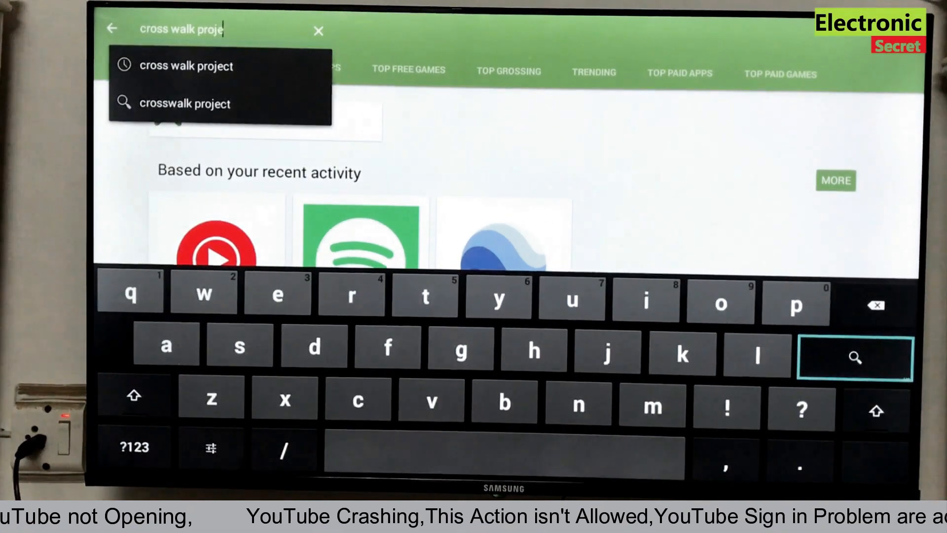
type("ct")
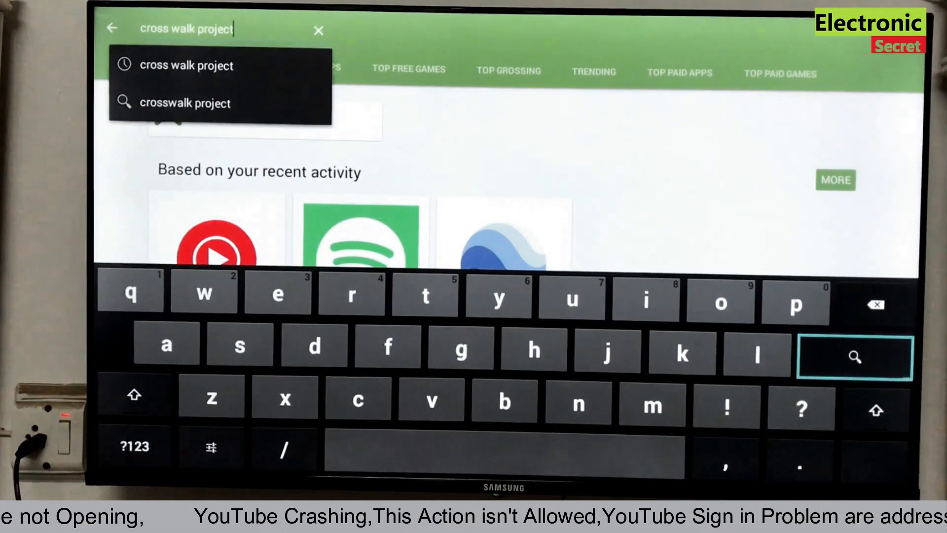
left_click(852, 356)
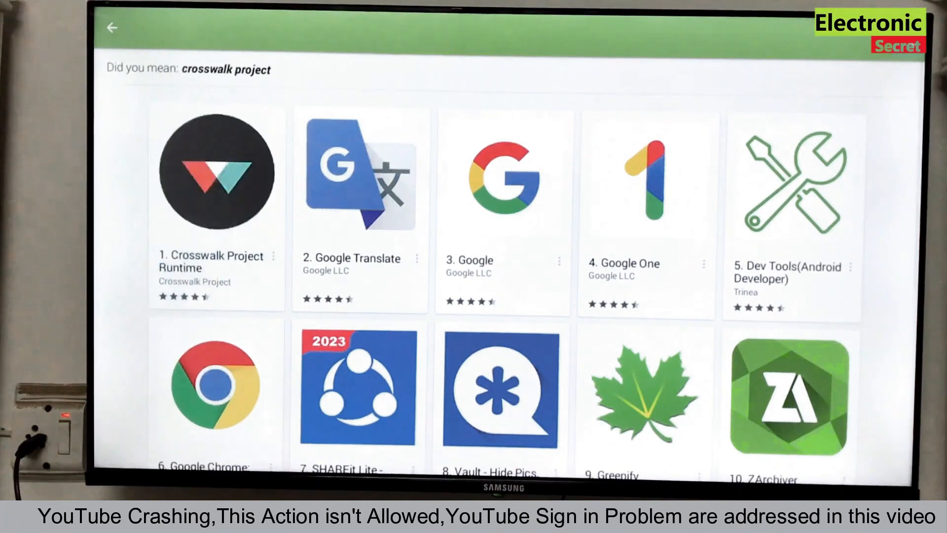
Step: Install Crosswalk Project Runtime from its Play Store page, accepting permissions, then return home
left_click(216, 181)
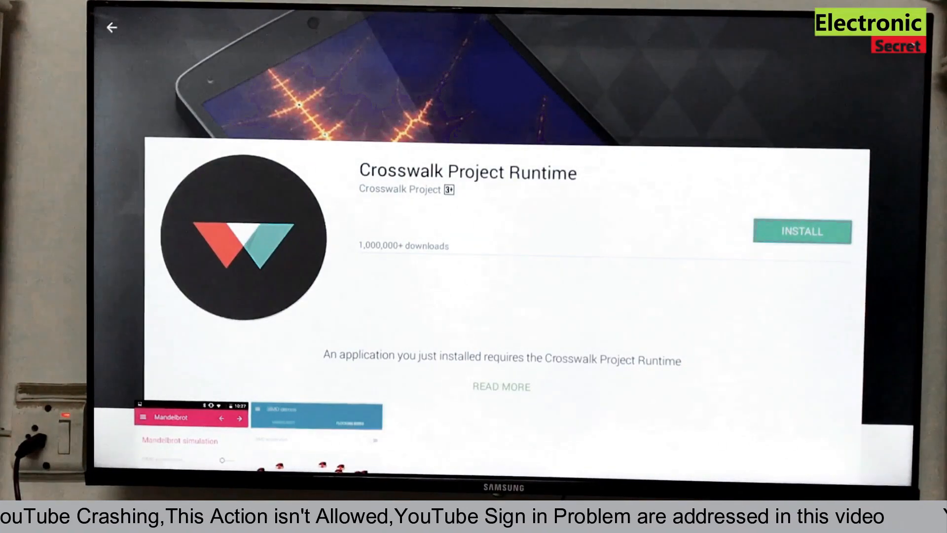
left_click(800, 231)
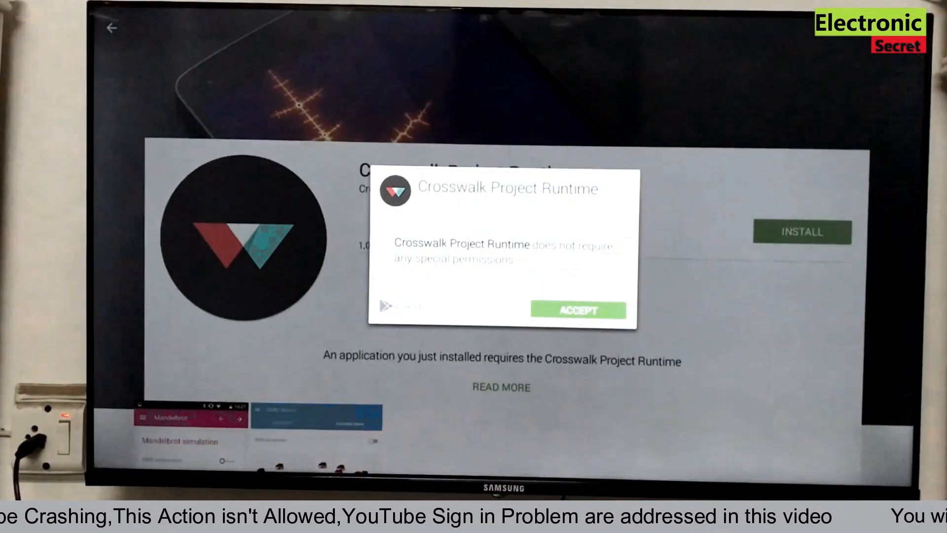
left_click(578, 309)
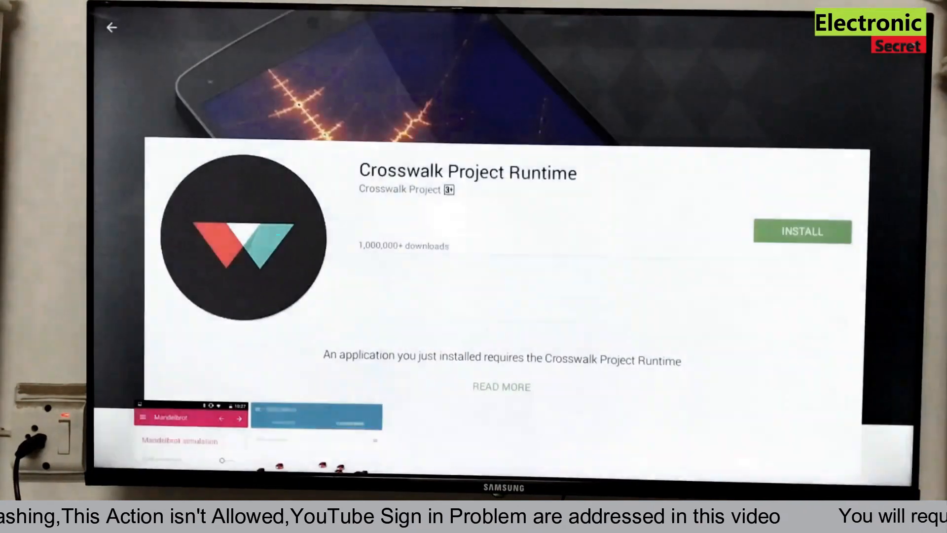
left_click(802, 232)
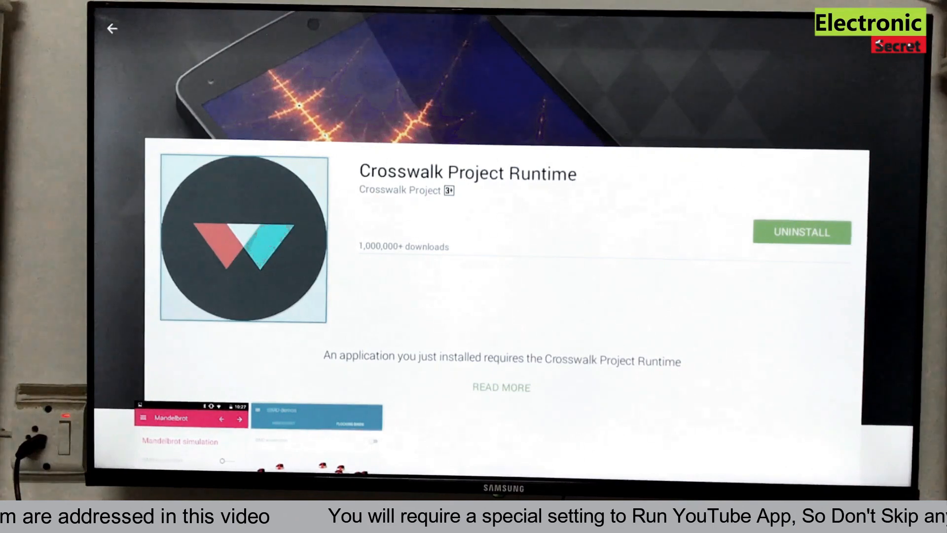
left_click(111, 29)
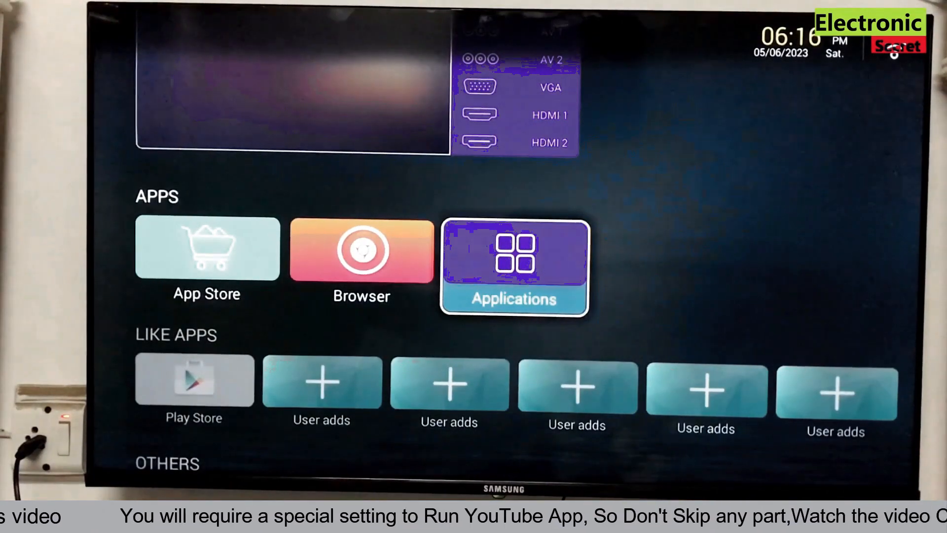
Step: Launch Smart YouTube TV and pick the LITE Alt launcher to reach the Recommended feed
left_click(514, 268)
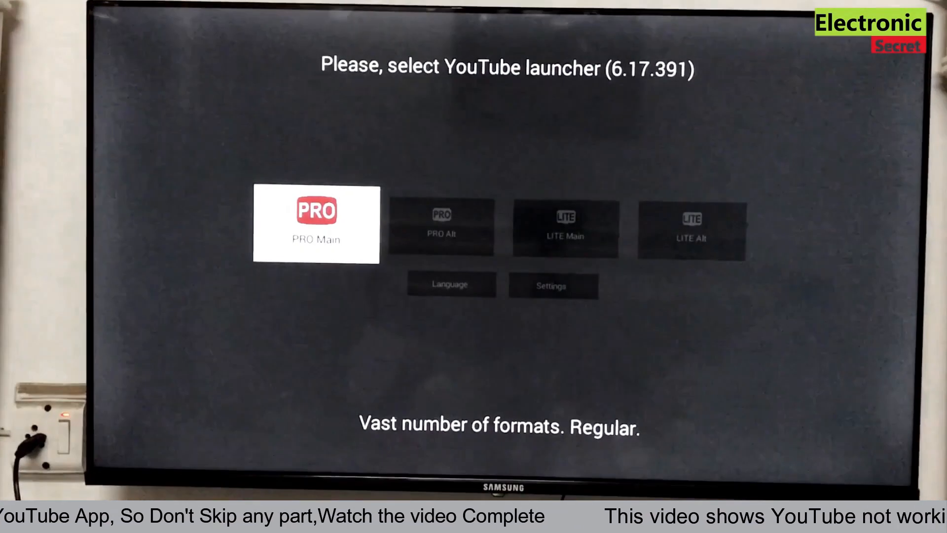
key("Right")
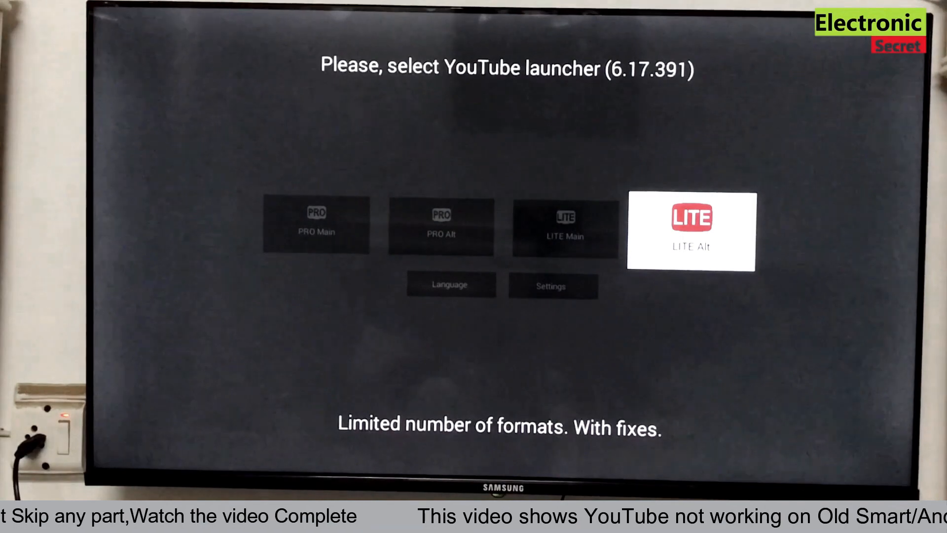
left_click(691, 231)
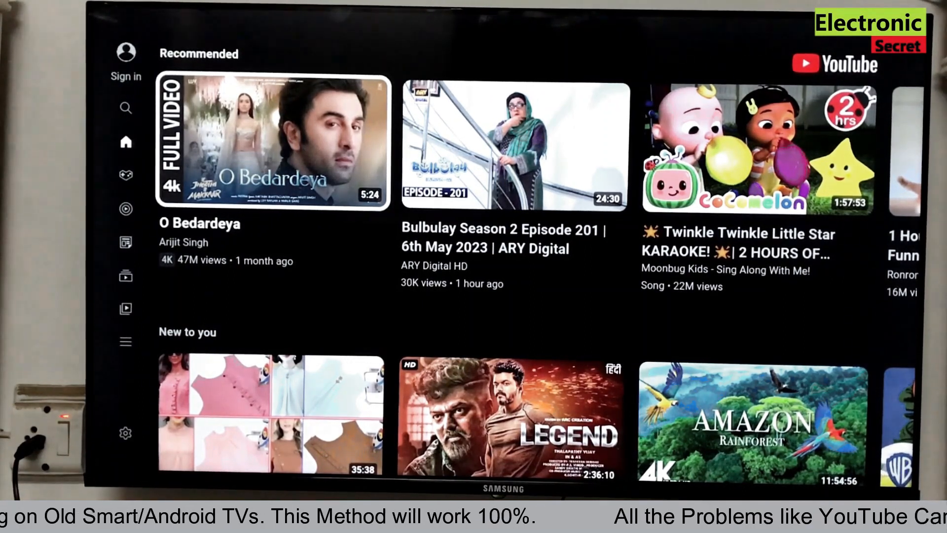
scroll("right", 3)
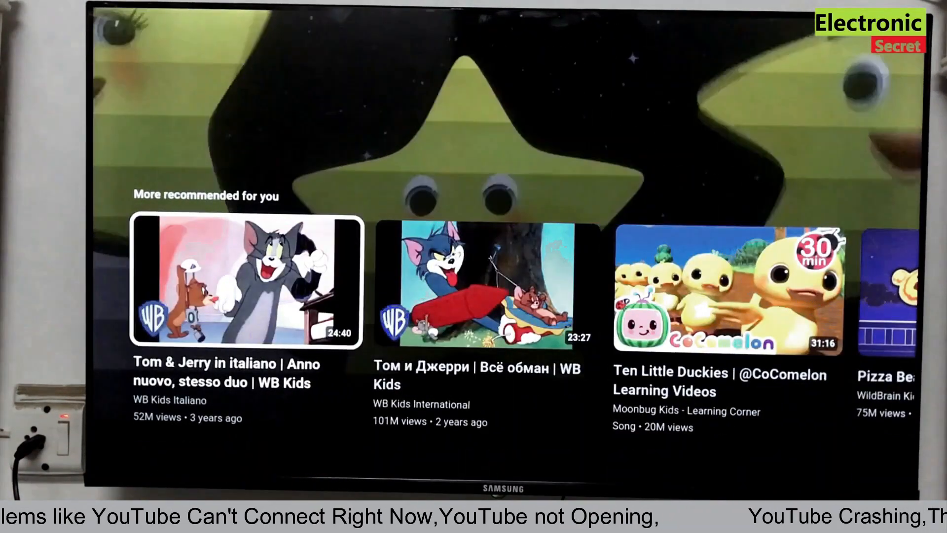
scroll("down", 3)
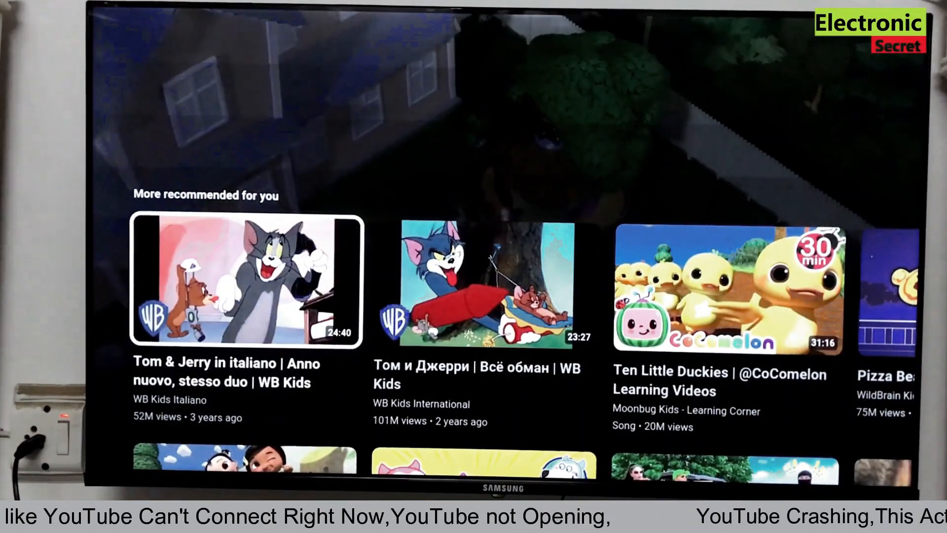